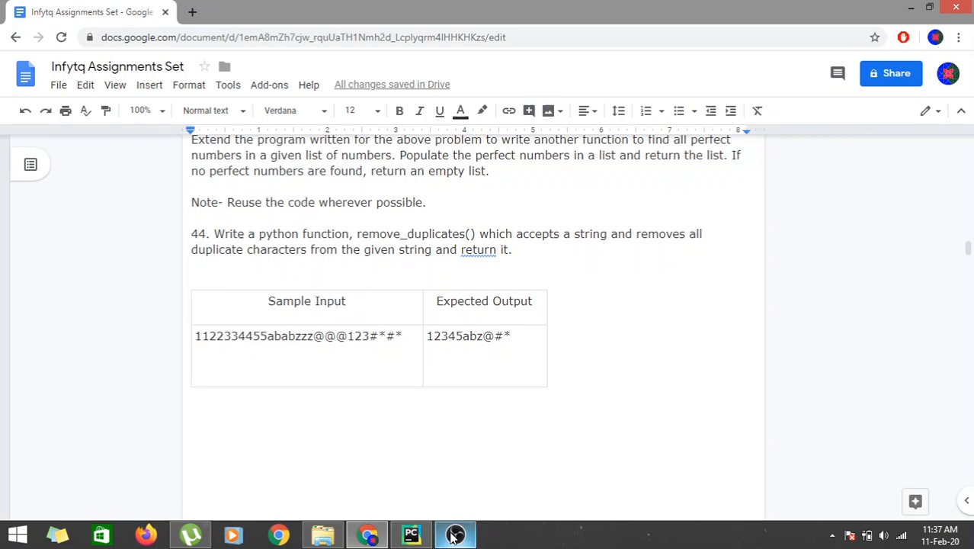
# Switch from the Google Doc with problem 44 to the PyCharm project.
pyautogui.click(412, 534)
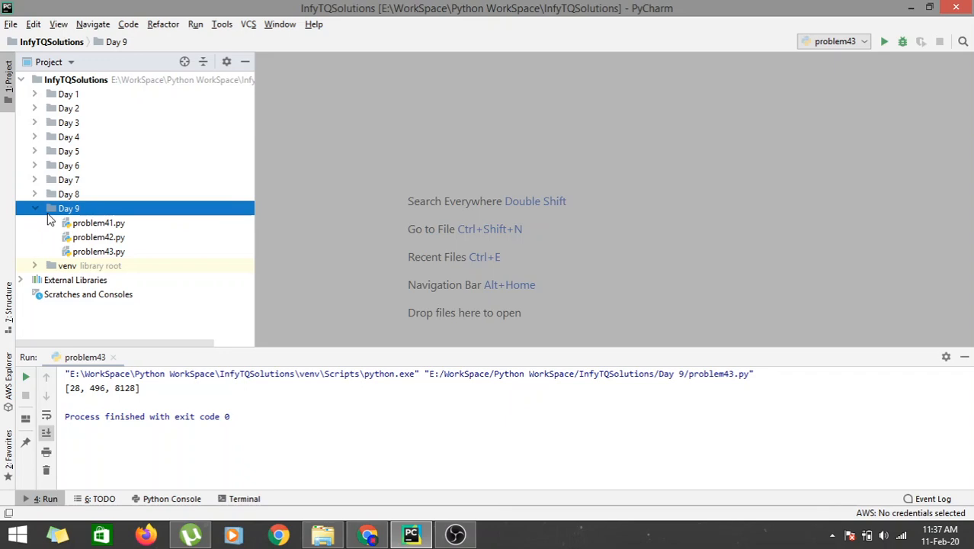
# Create a new Python file problem44.py in the Day 9 folder and open it empty.
pyautogui.rightClick(68, 207)
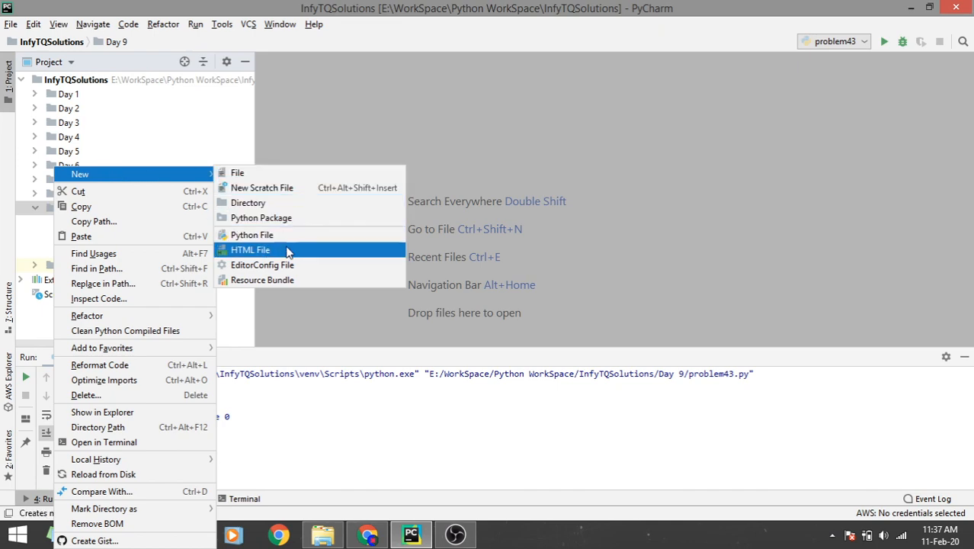
pyautogui.click(251, 235)
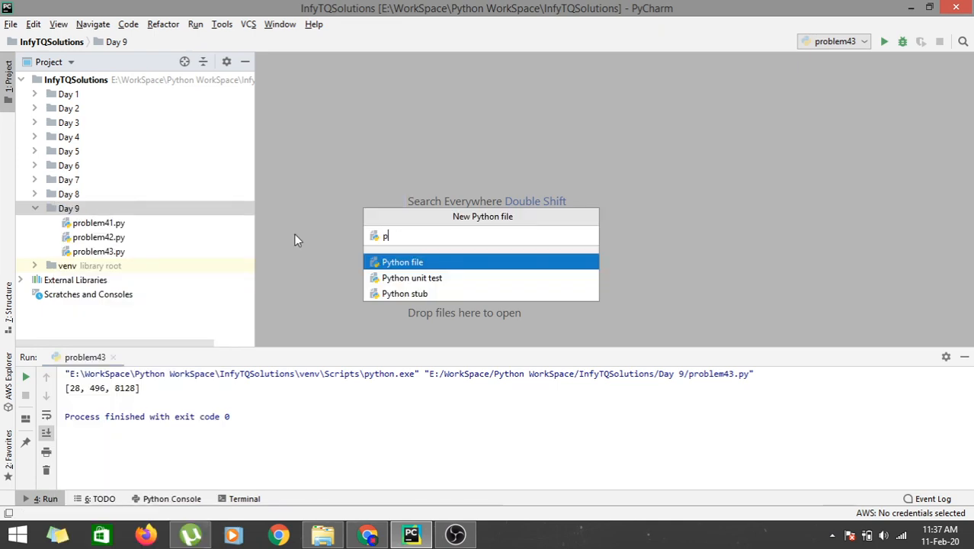
pyautogui.write('roblem')
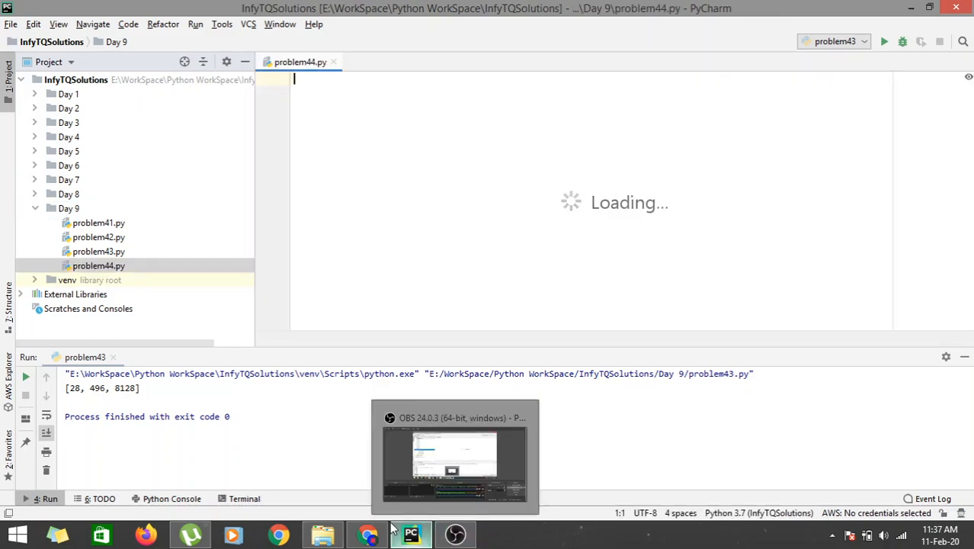
pyautogui.click(367, 534)
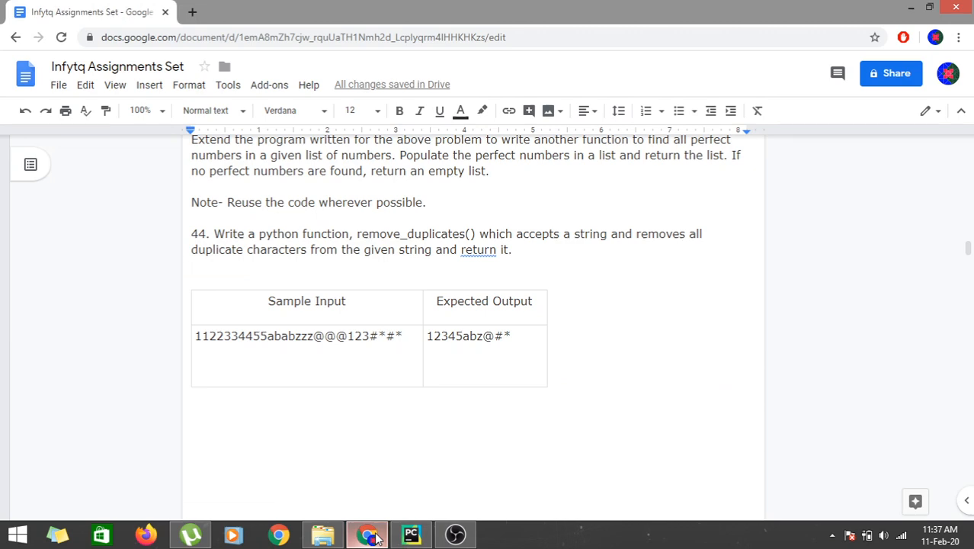
pyautogui.click(412, 534)
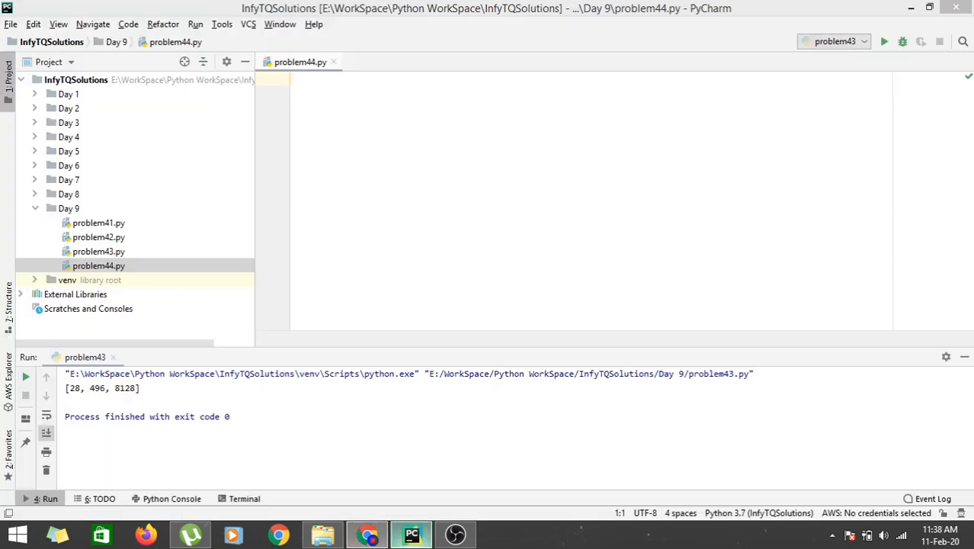
# Write def remove_duplicates(string): with an empty output string initialised inside it.
pyautogui.write('def_r')
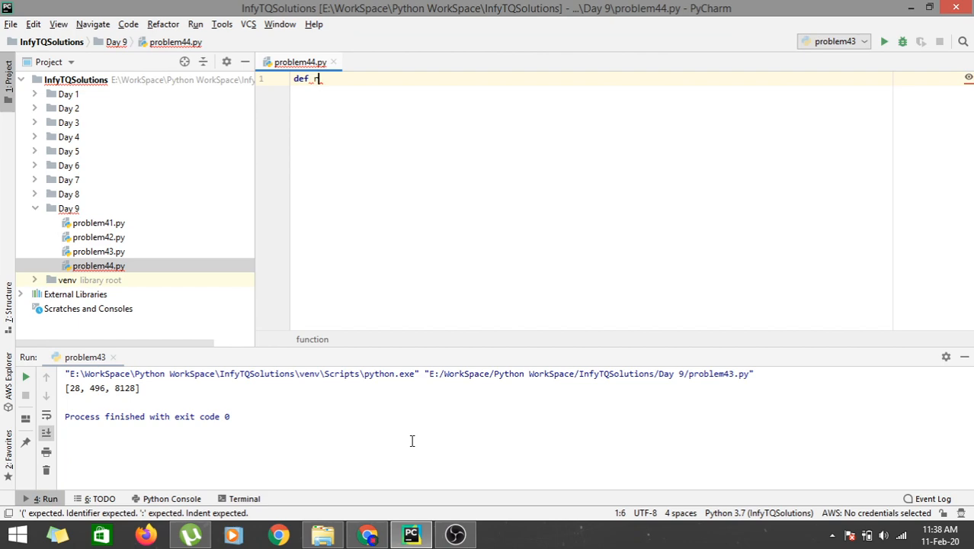
pyautogui.write('emov')
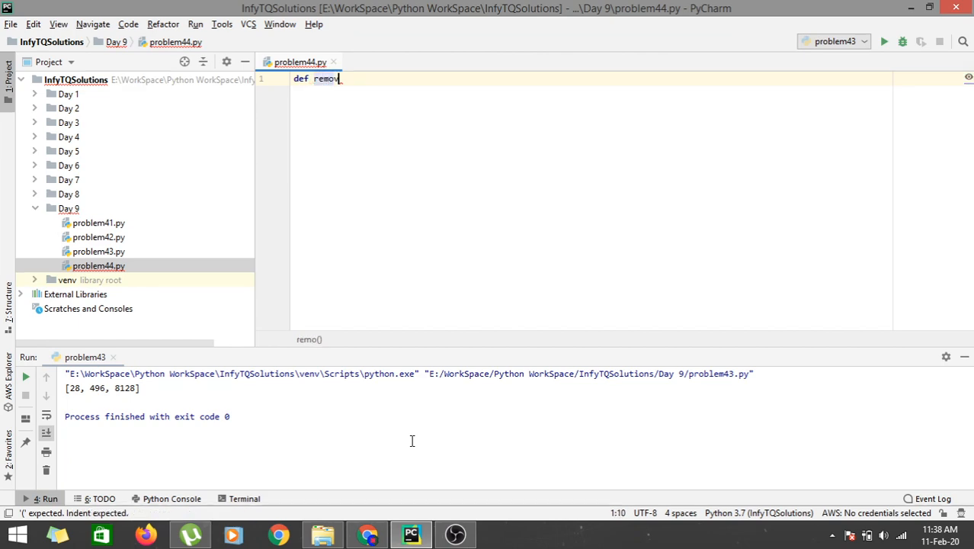
pyautogui.write('_dup')
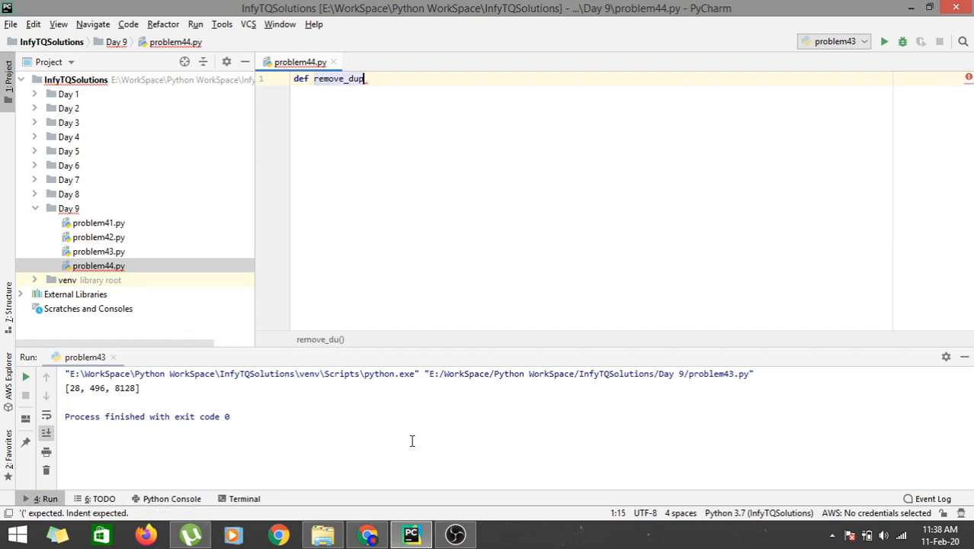
pyautogui.write('licates')
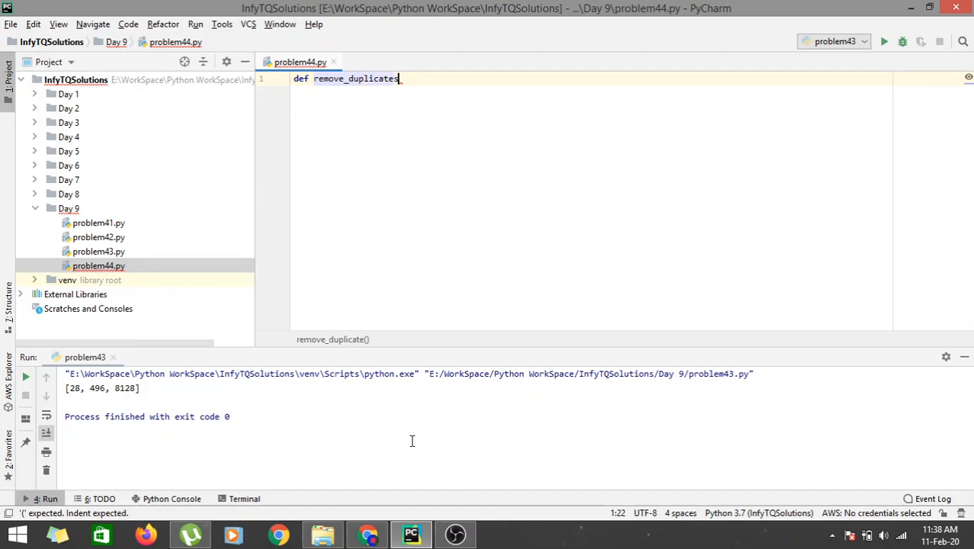
pyautogui.write('(s')
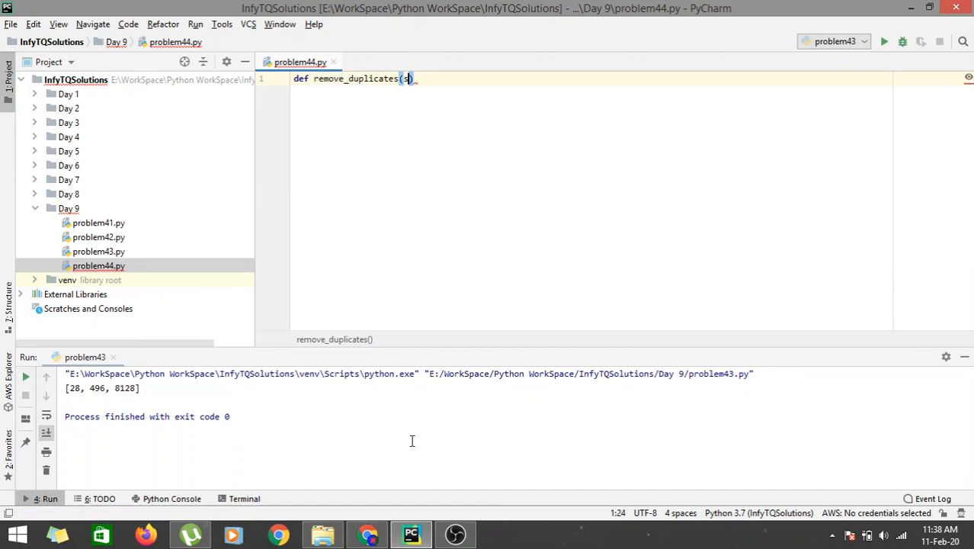
pyautogui.write('tring')
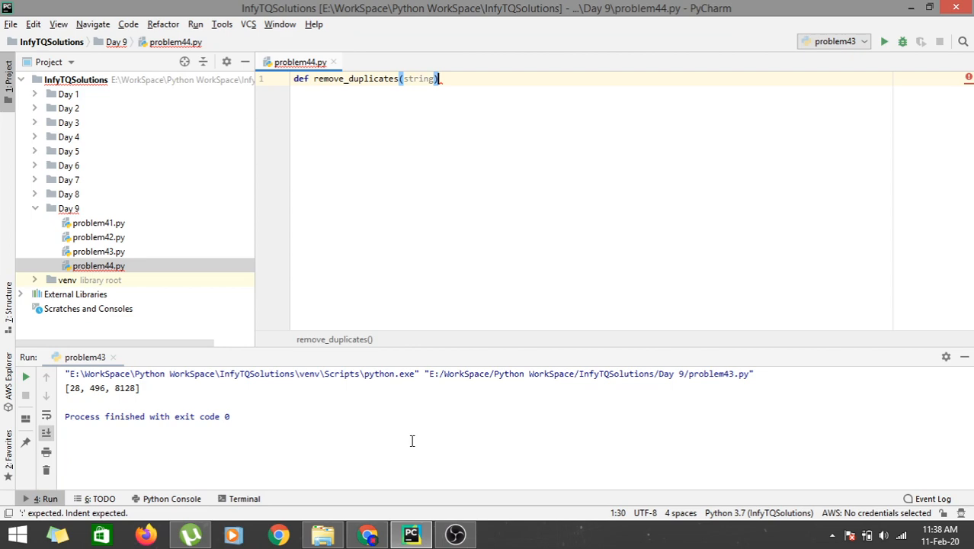
pyautogui.write("output='")
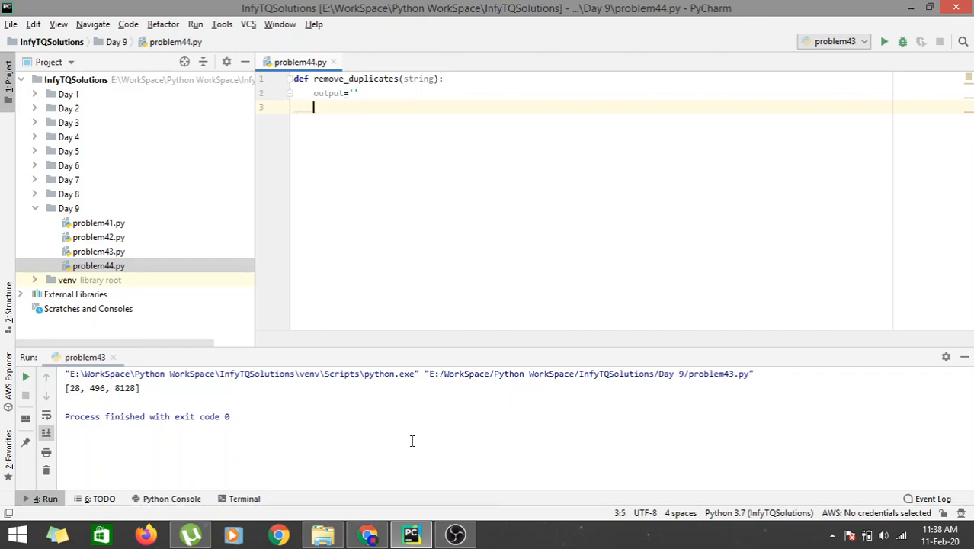
# Loop over the string, appending each character c to output only if it is not already in output.
pyautogui.write('for')
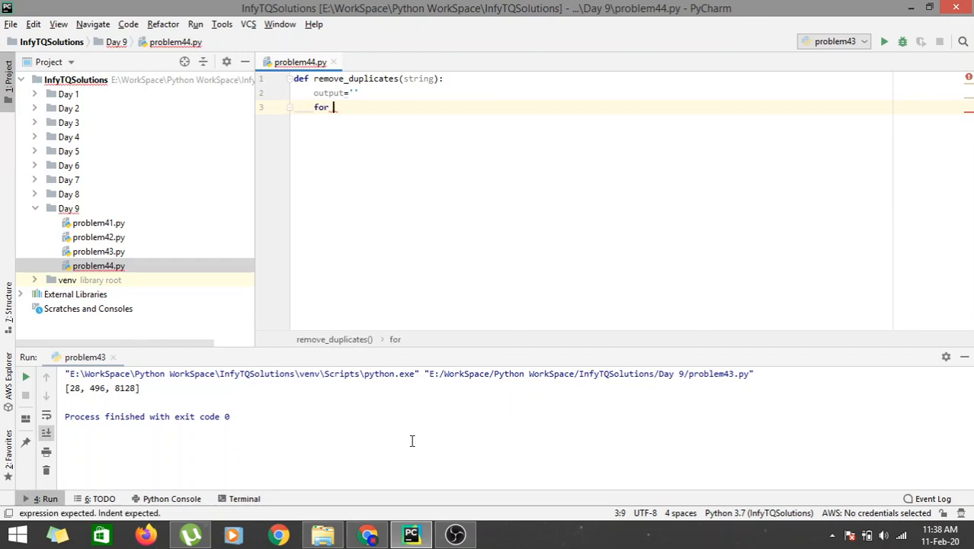
pyautogui.write('c in string:')
pyautogui.write('if')
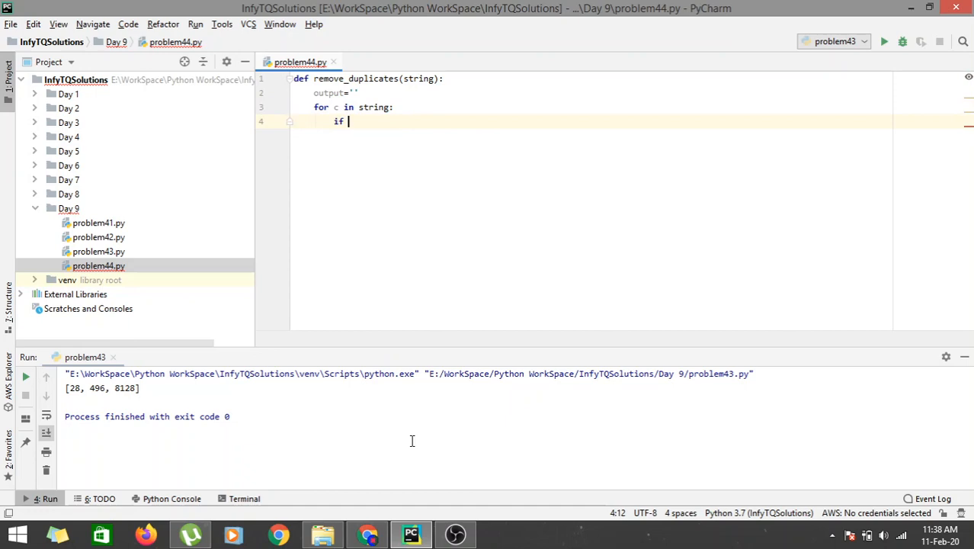
pyautogui.write('c in')
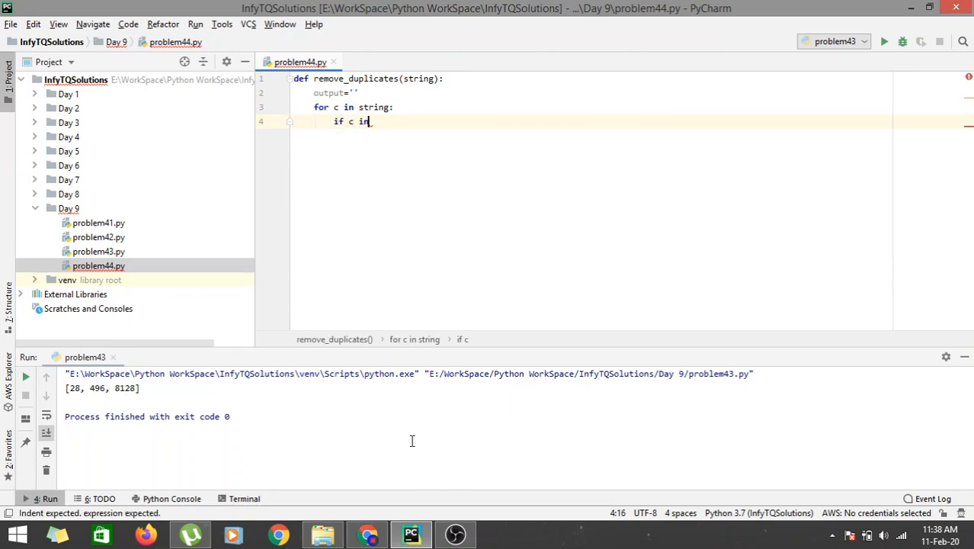
pyautogui.write('not in output:')
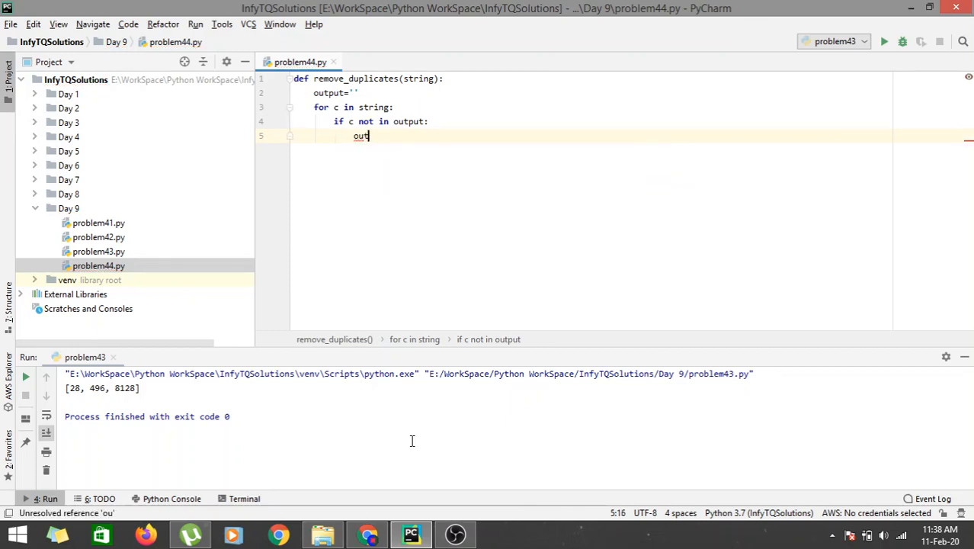
pyautogui.write('put=')
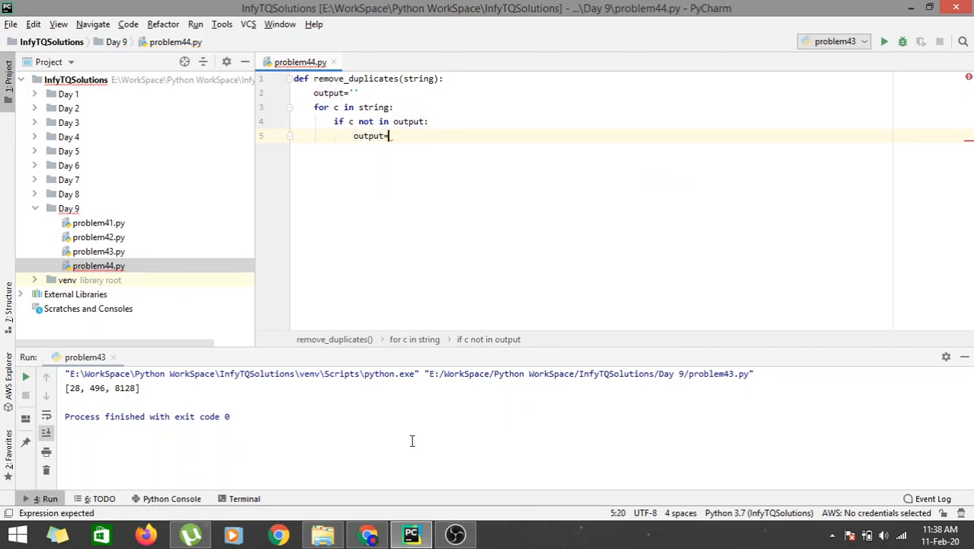
pyautogui.write('=output')
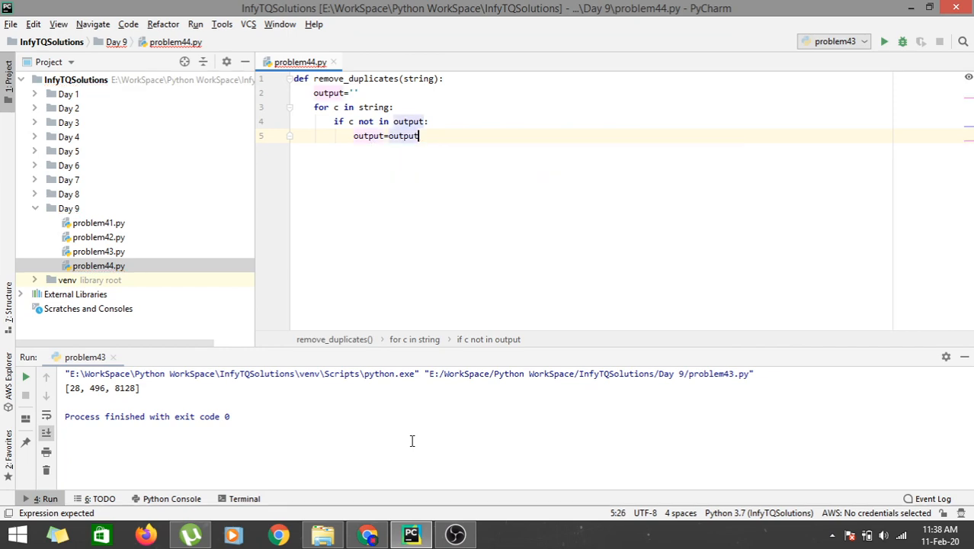
pyautogui.write('+c')
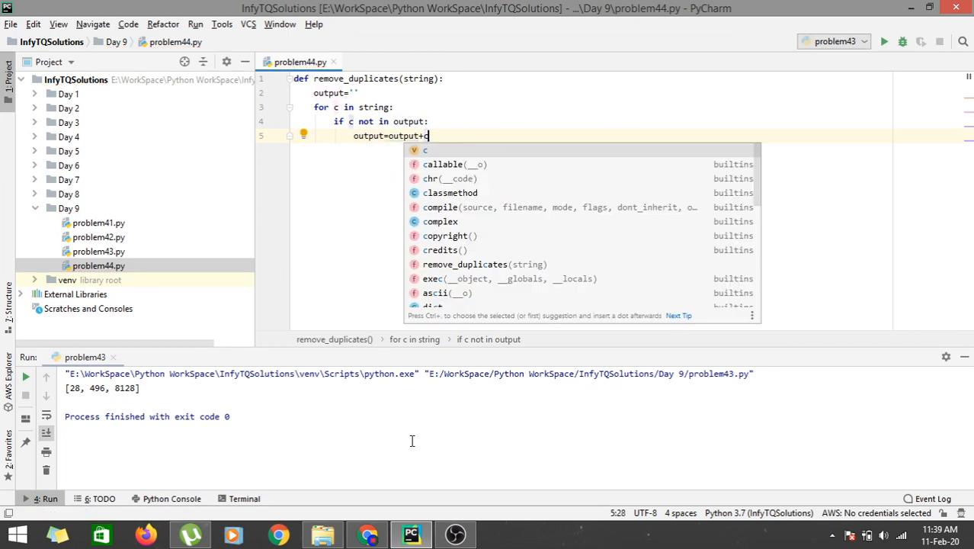
# Return output at the end of the function.
pyautogui.press('enter')
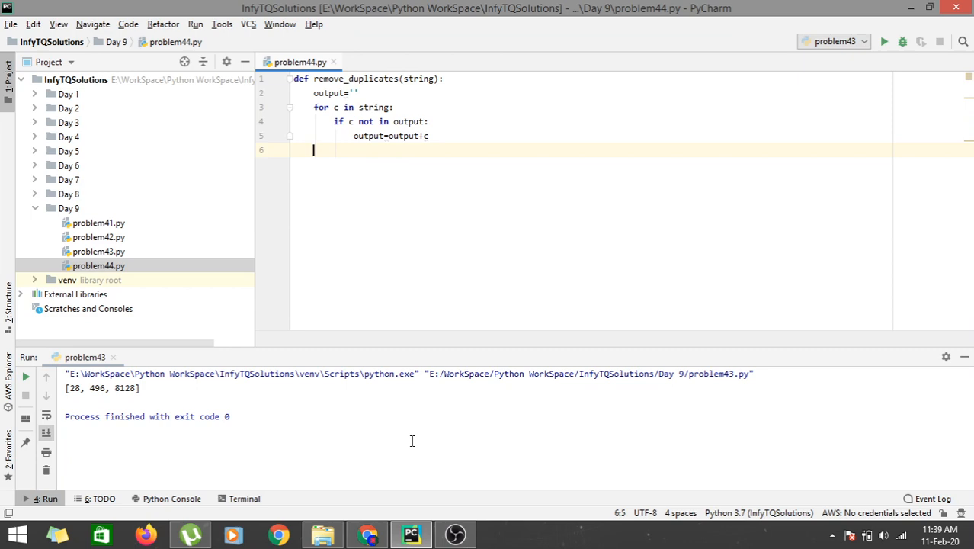
pyautogui.write('r')
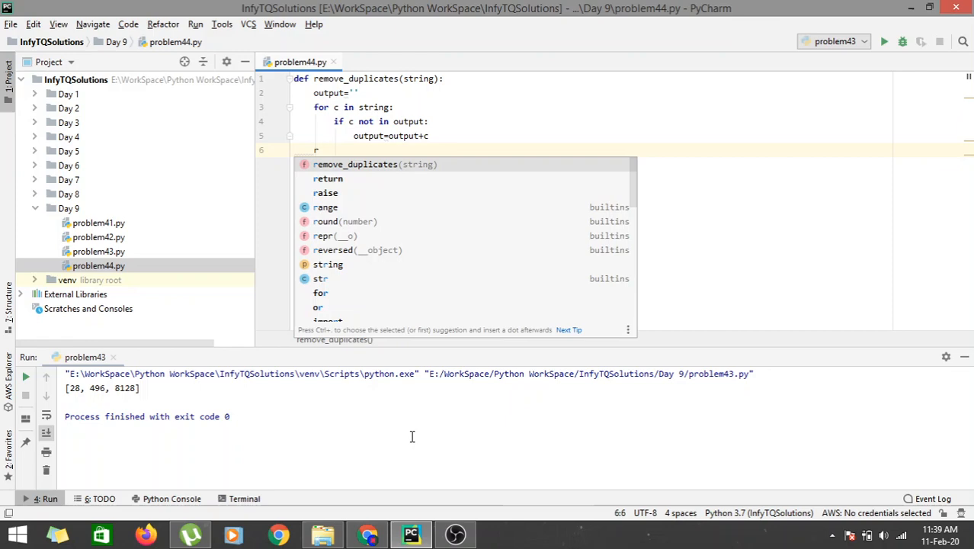
pyautogui.write('eturn output')
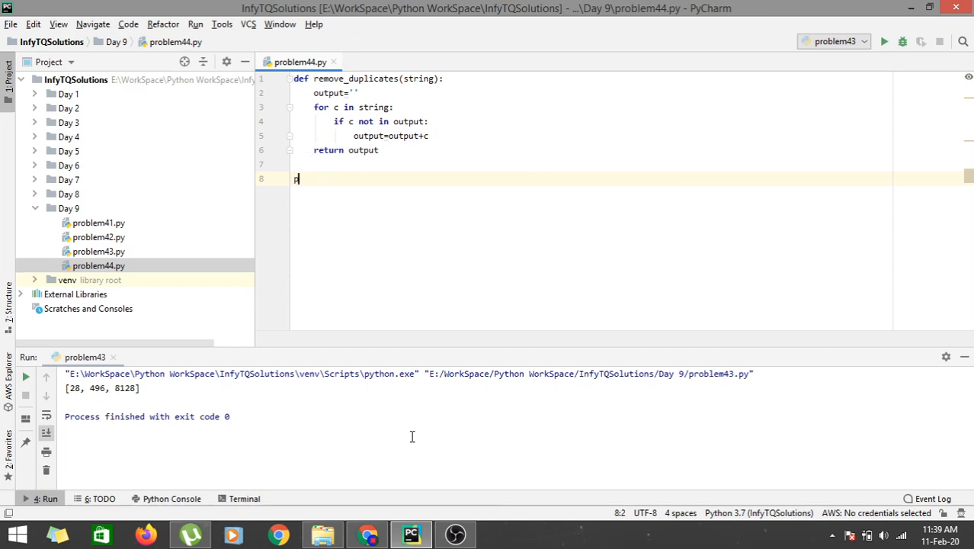
# Print remove_duplicates called on the sample input string copied from the assignment.
pyautogui.write('print()')
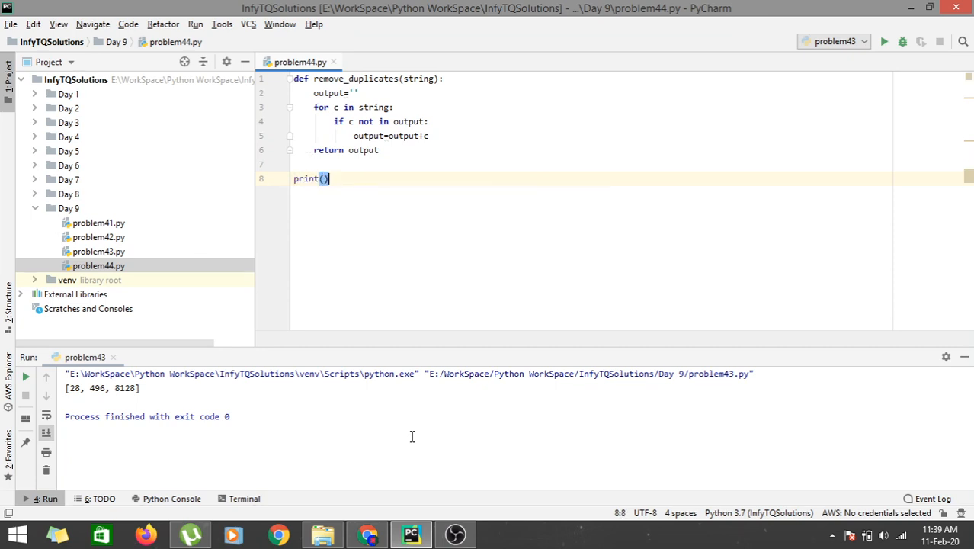
pyautogui.write('remove_duplicates("')
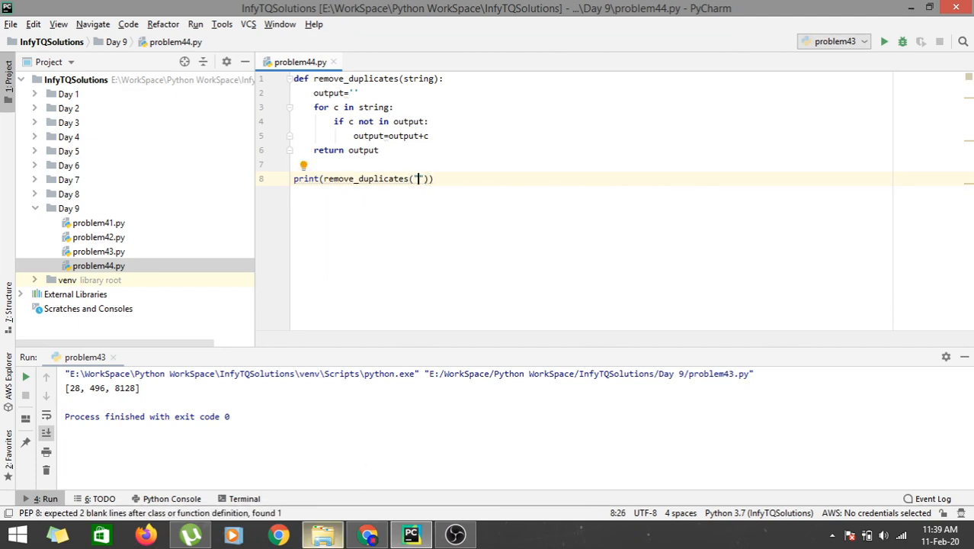
pyautogui.click(367, 533)
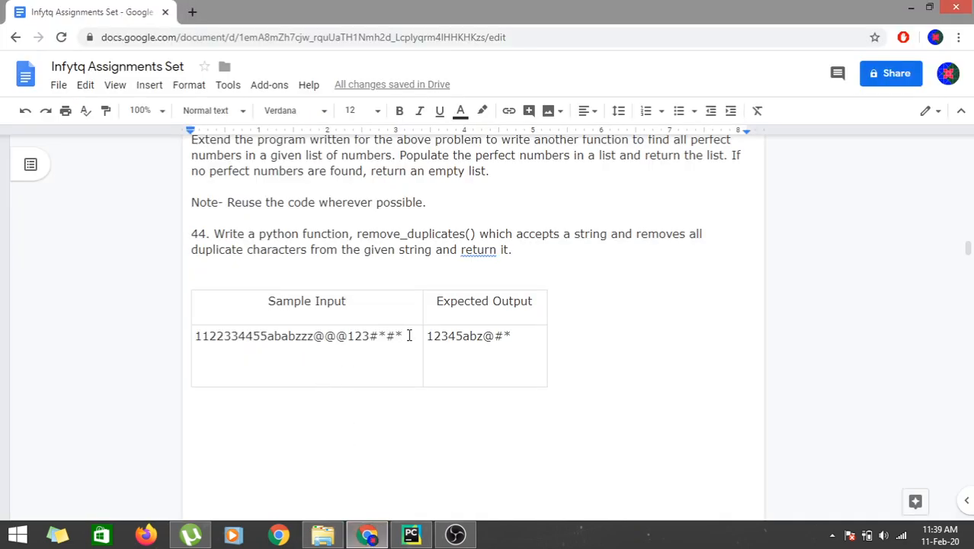
pyautogui.tripleClick(297, 335)
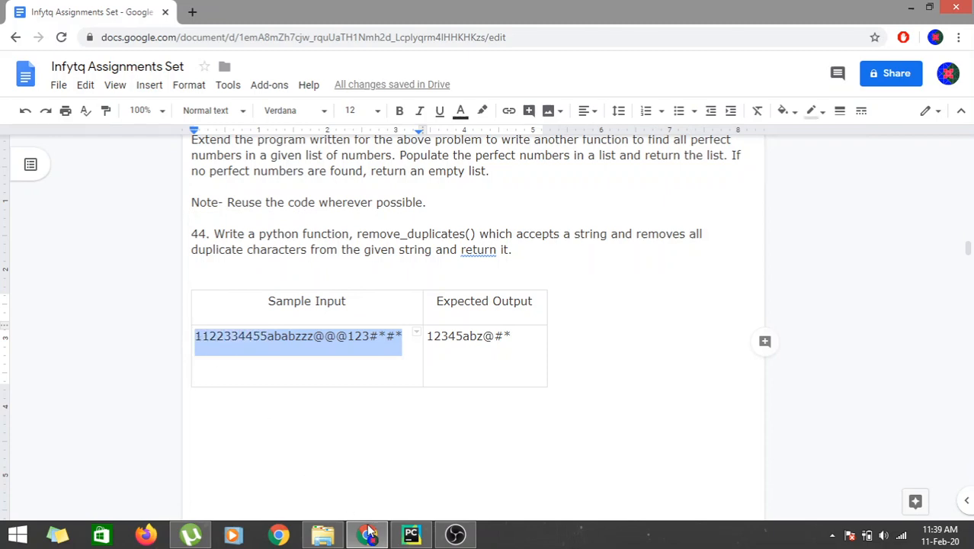
pyautogui.click(411, 534)
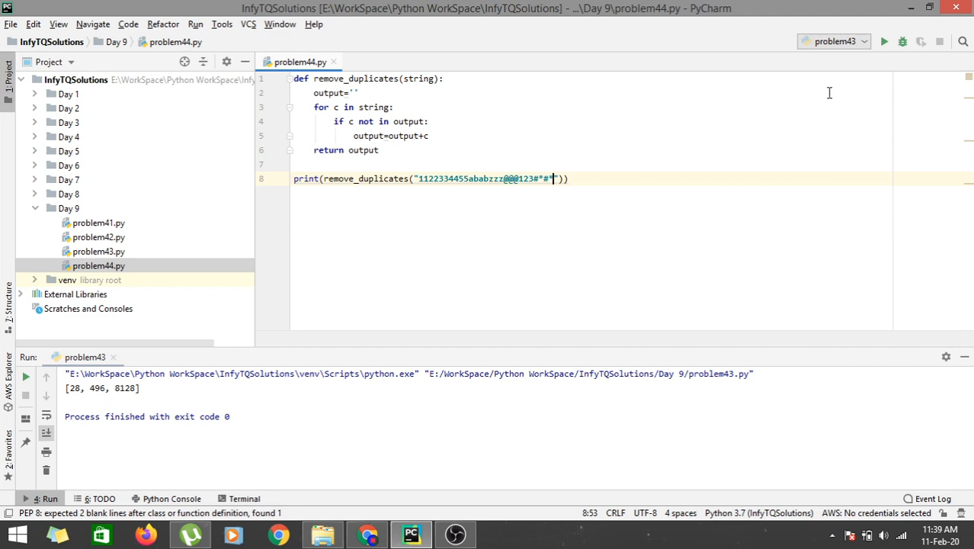
# Run problem44 so it prints the deduplicated result 12345abz@#*.
pyautogui.click(380, 150)
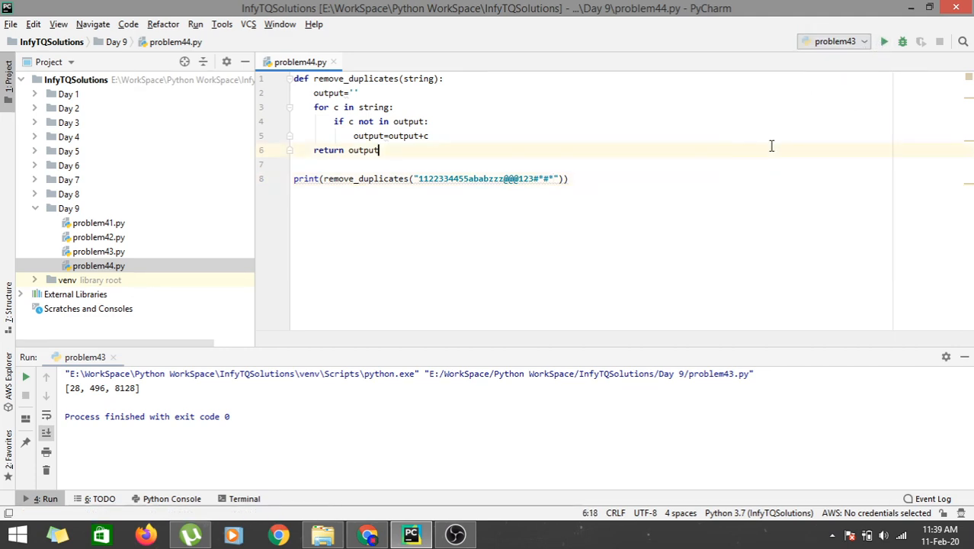
pyautogui.click(884, 41)
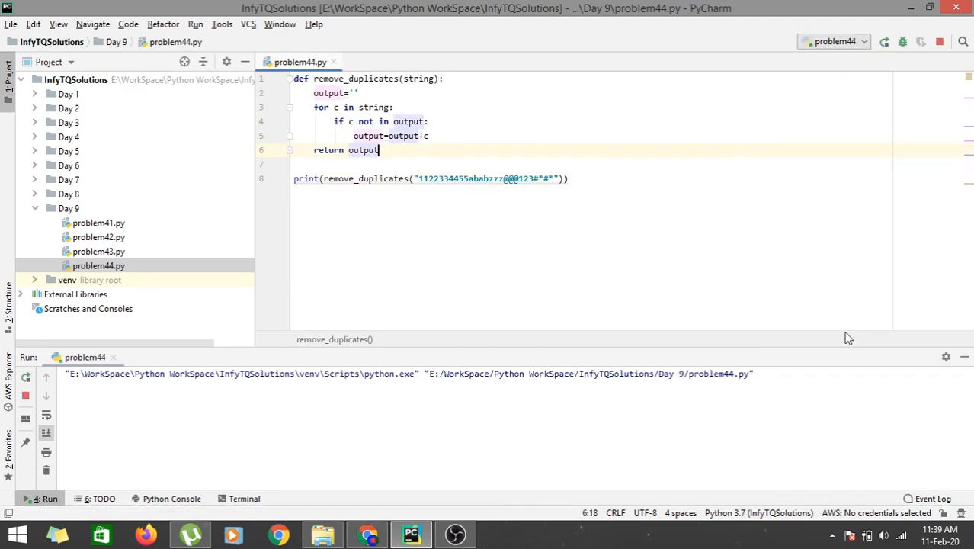
pyautogui.click(885, 42)
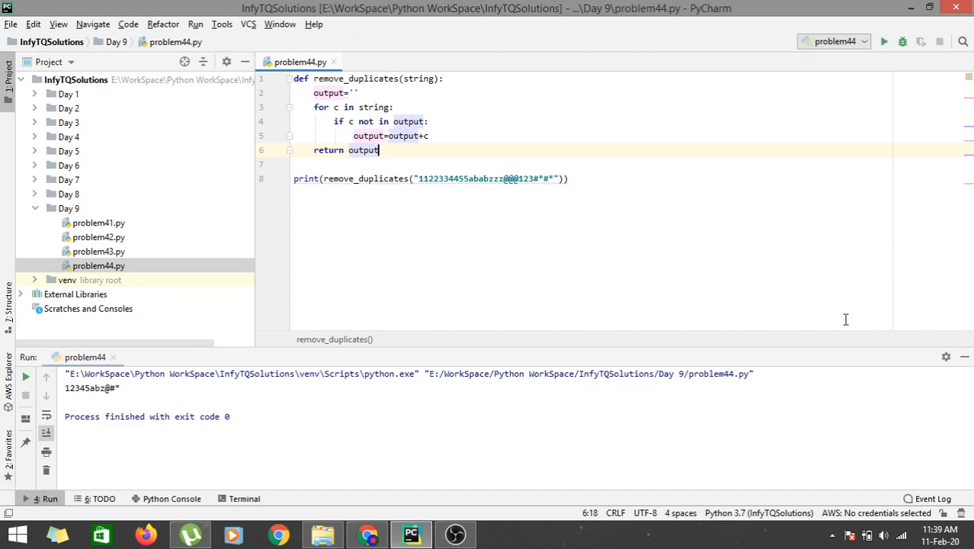
pyautogui.moveTo(95, 388)
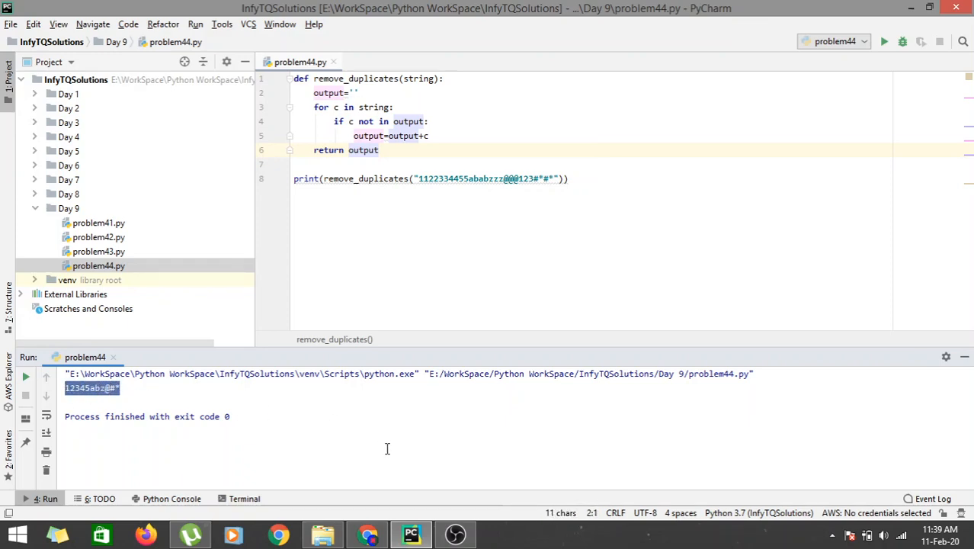
pyautogui.click(366, 533)
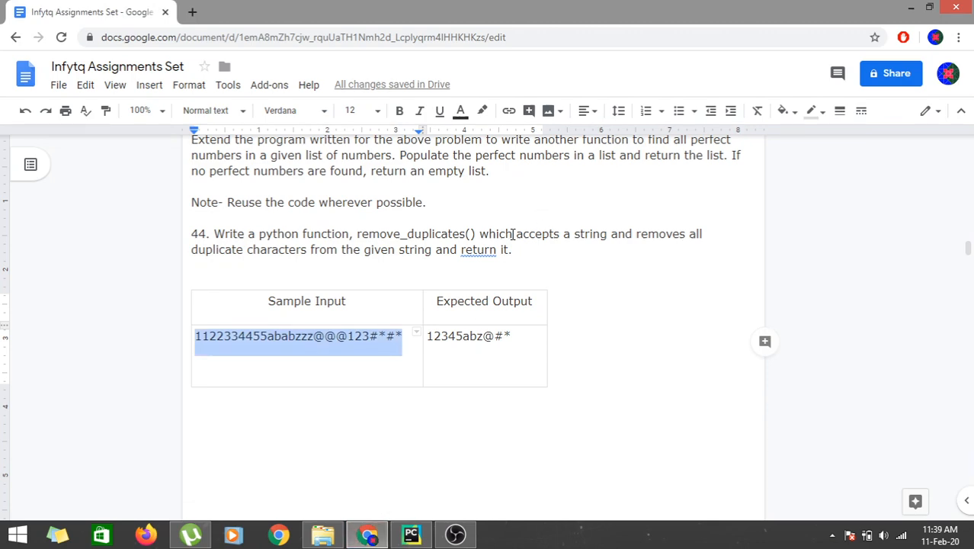
pyautogui.moveTo(535, 235)
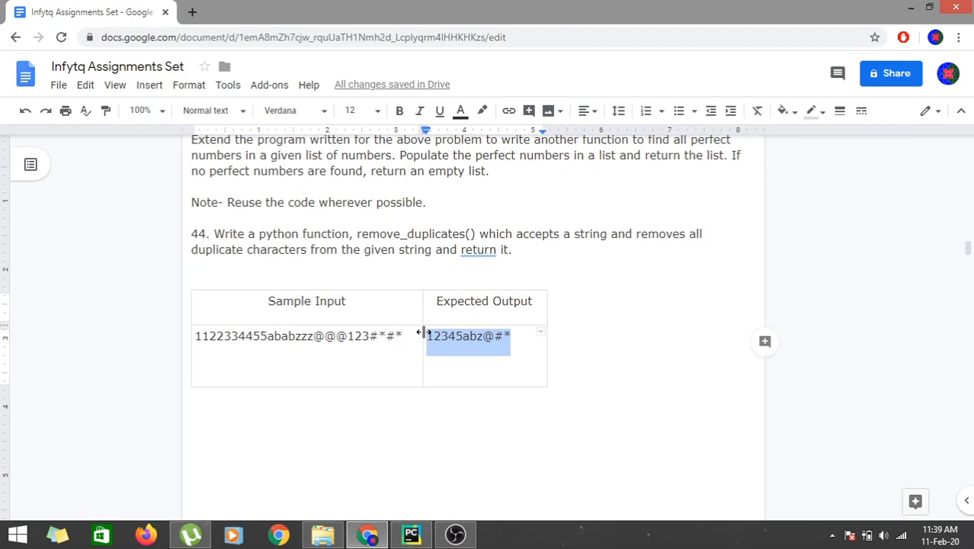
pyautogui.moveTo(412, 534)
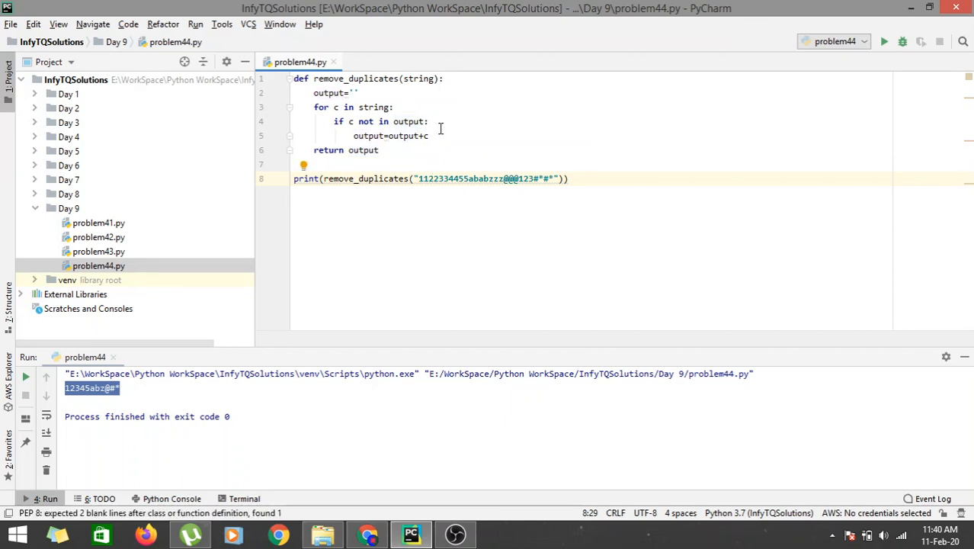
pyautogui.moveTo(449, 122)
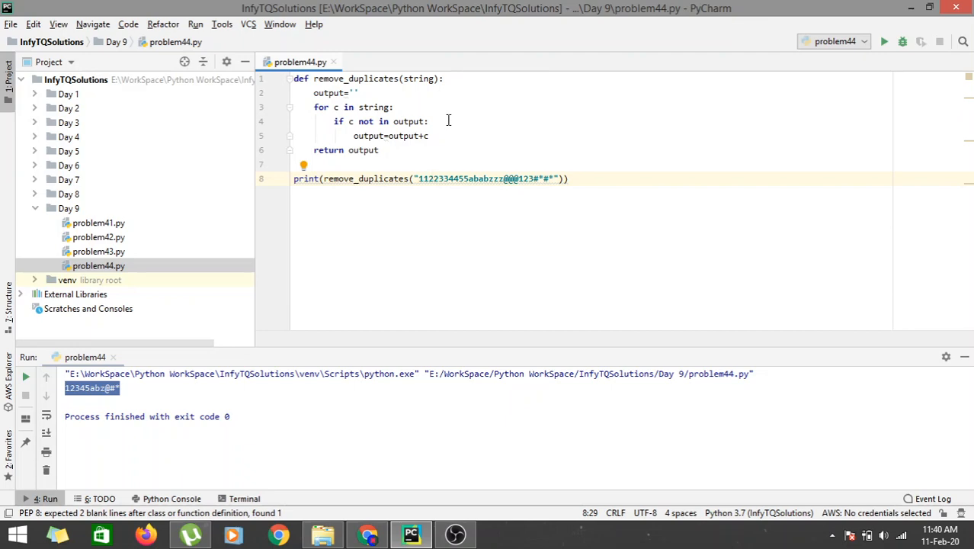